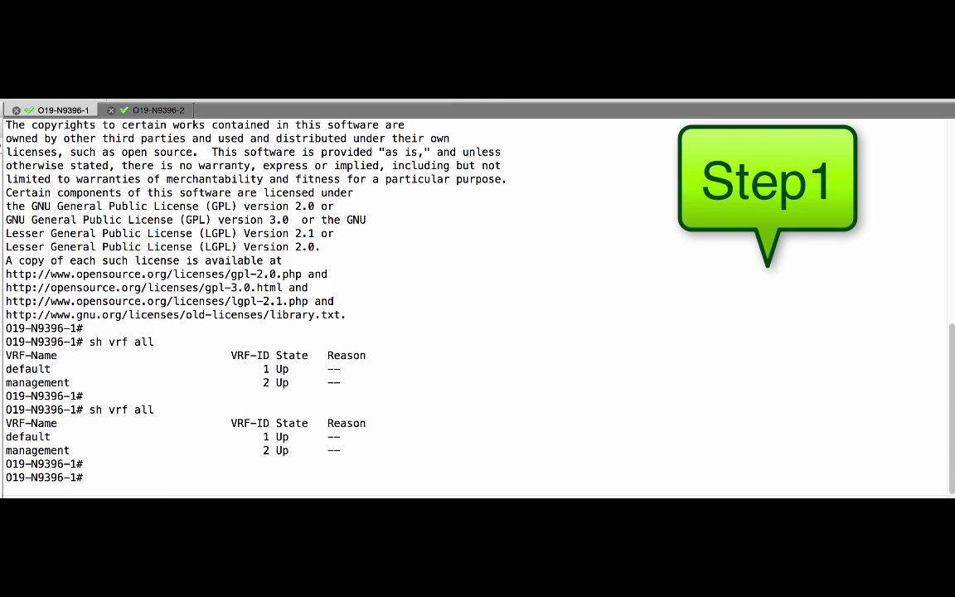
Step: Switch to the O19-N9396-2 session and run 'sh vrf all'
left_click(158, 108)
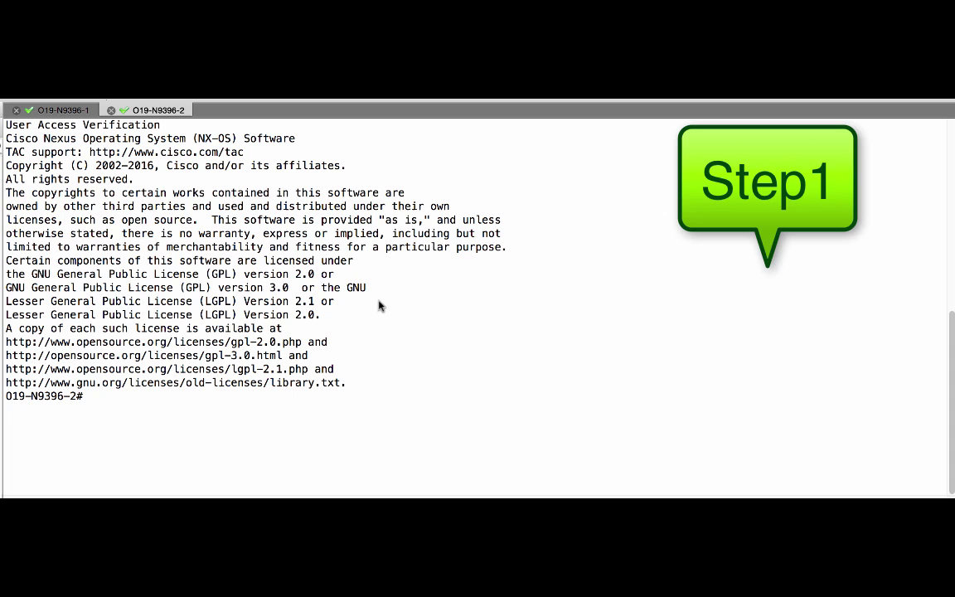
type("sh vrf all")
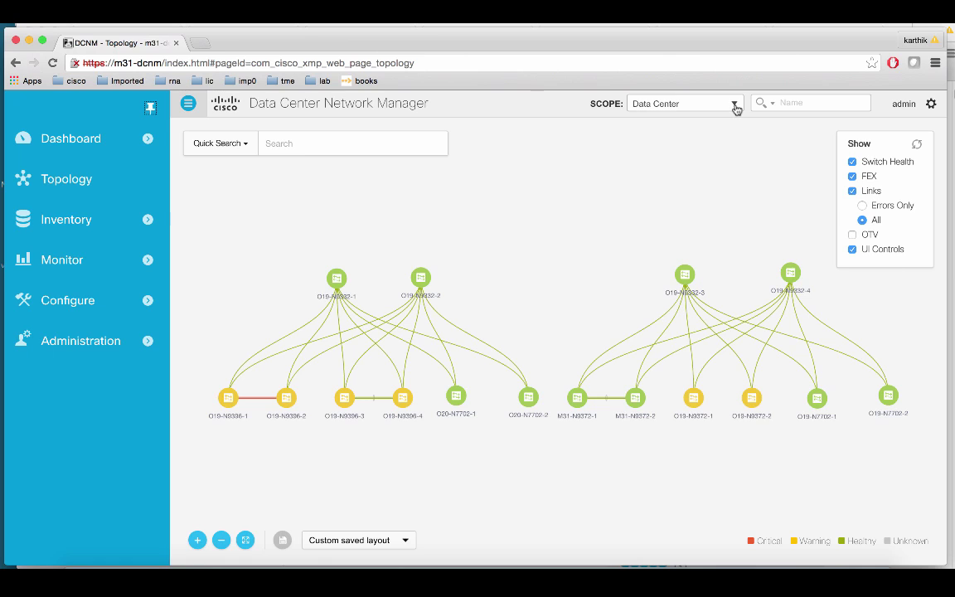
mouse_move(736, 108)
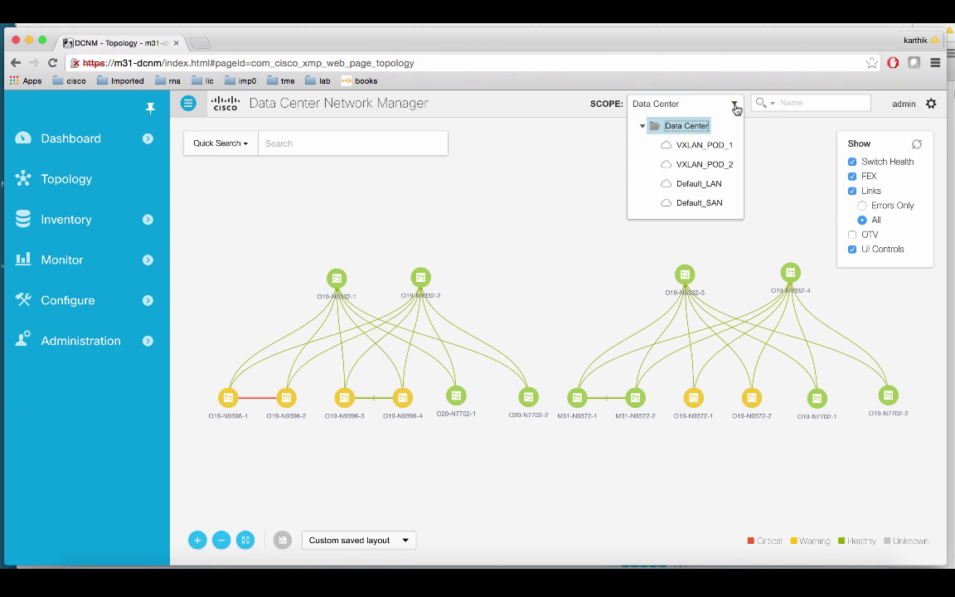
Step: Scope DCNM to VXLAN_POD_2 and show the LAN Fabric Automation Networks list
left_click(696, 163)
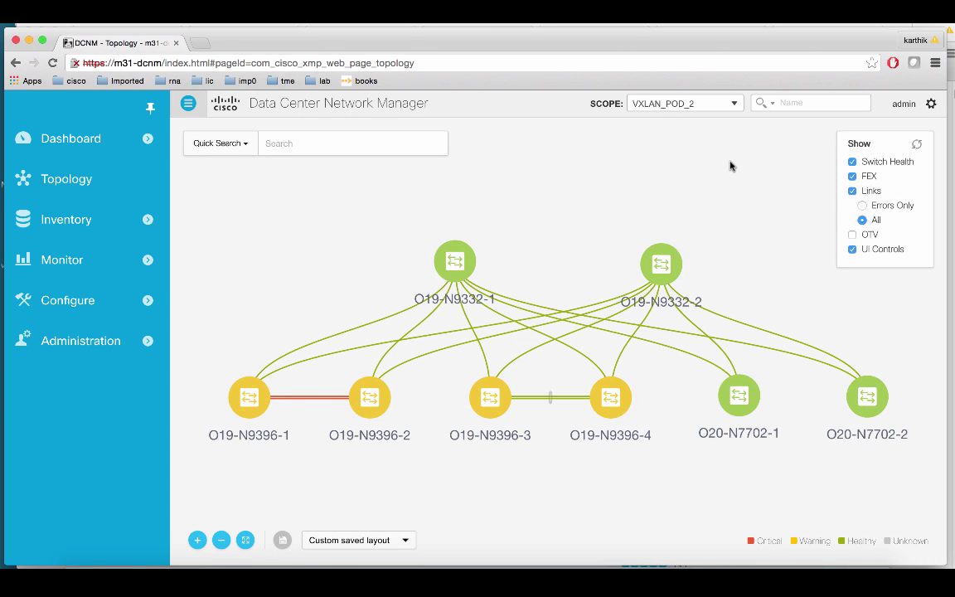
mouse_move(52, 315)
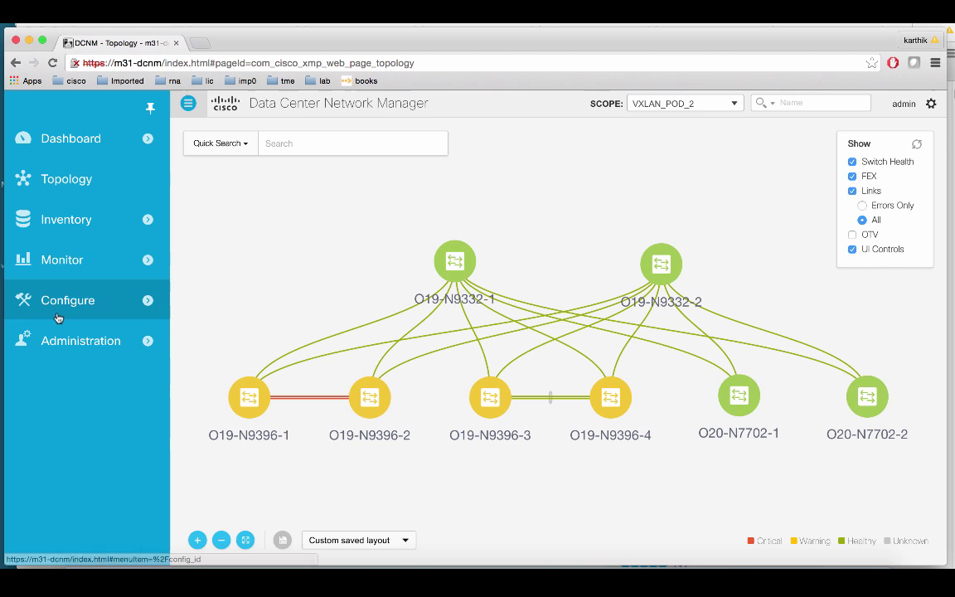
left_click(67, 299)
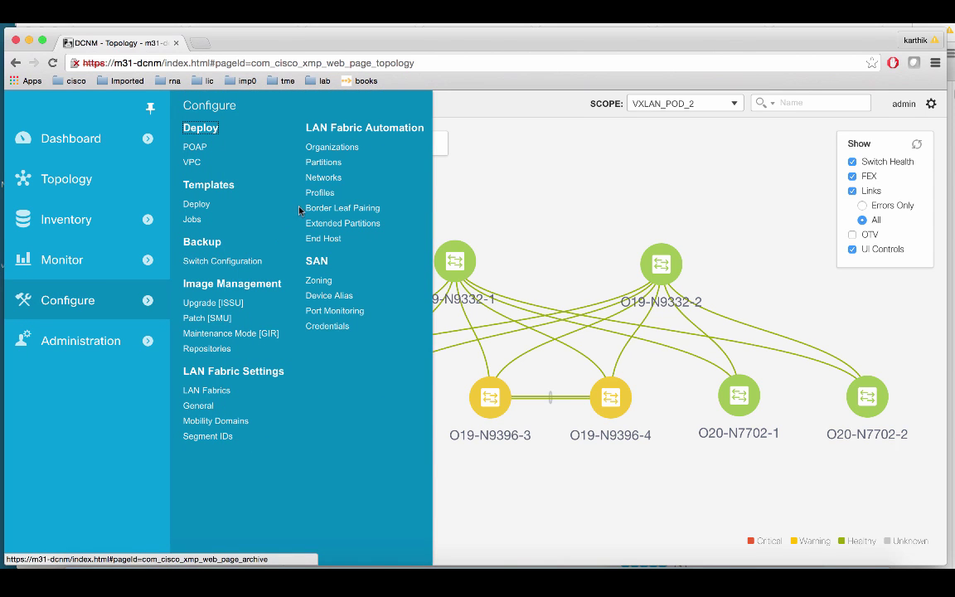
mouse_move(325, 182)
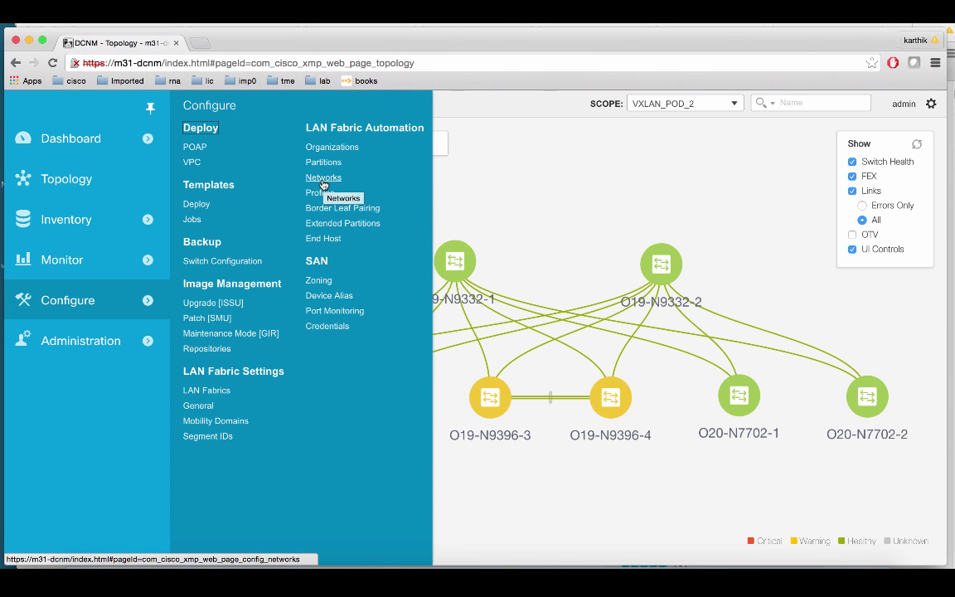
left_click(323, 178)
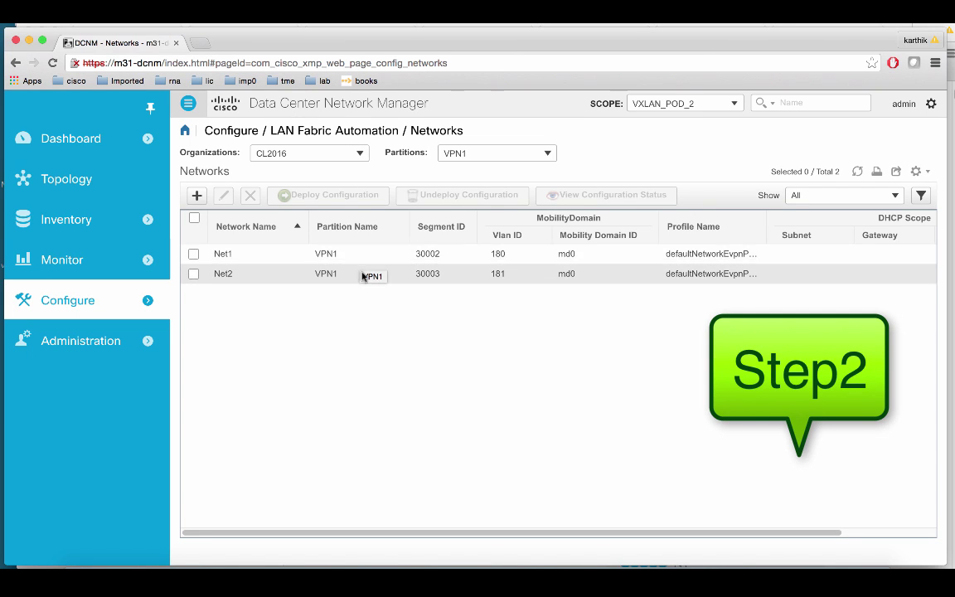
mouse_move(363, 260)
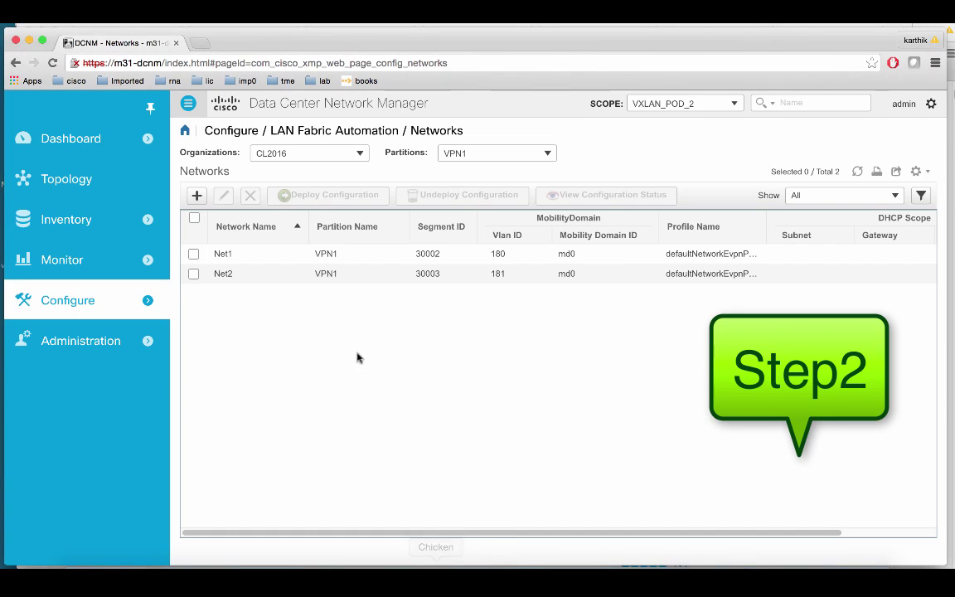
Step: Deploy Net1 to switch O19-N9396-1 on interface e1/1
left_click(194, 254)
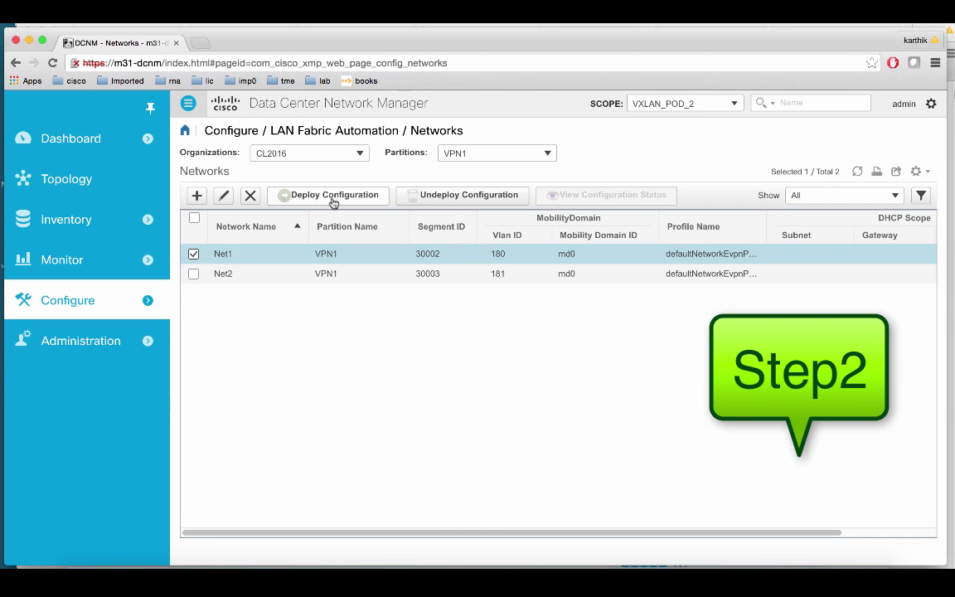
left_click(328, 194)
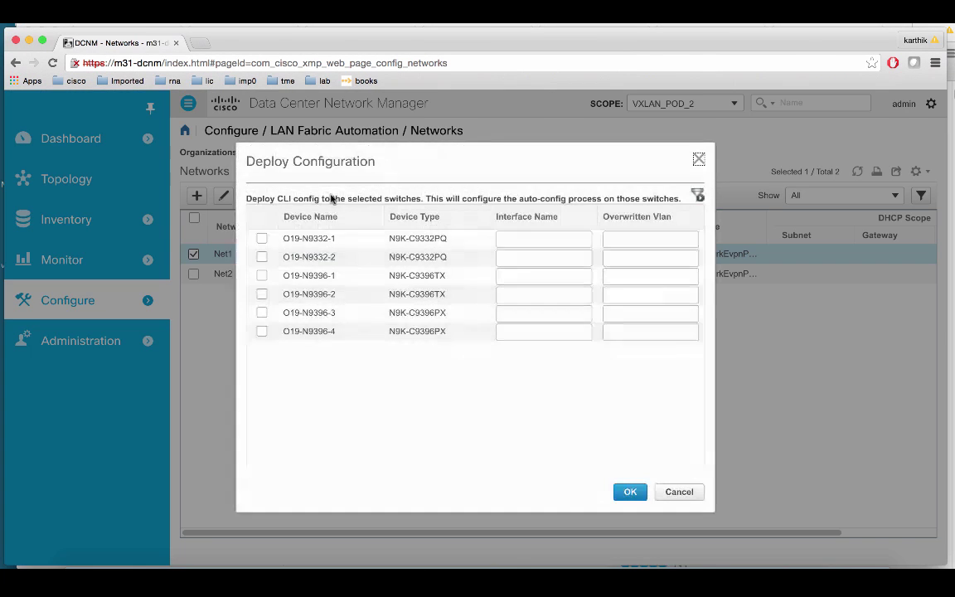
left_click(261, 276)
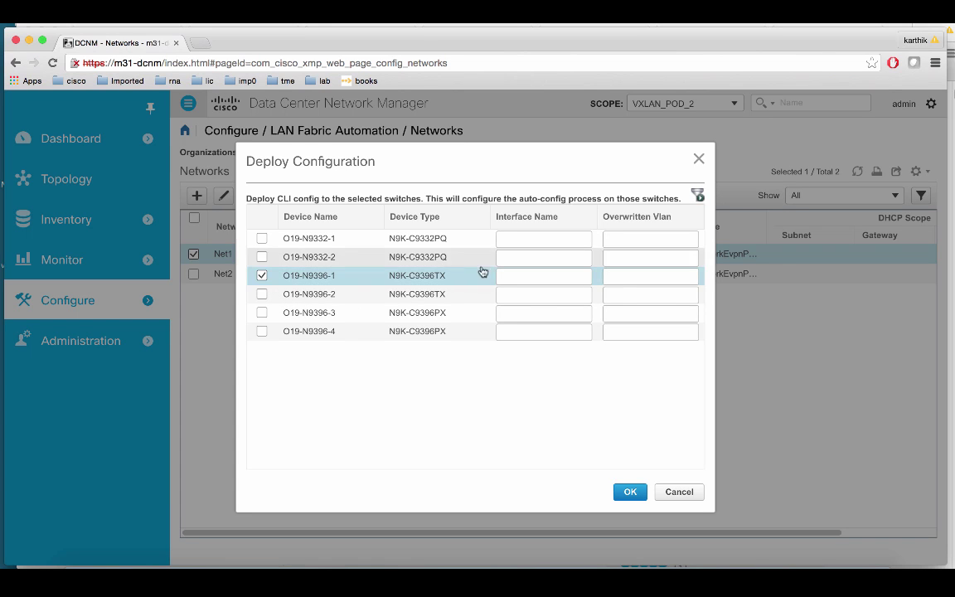
type("e1/")
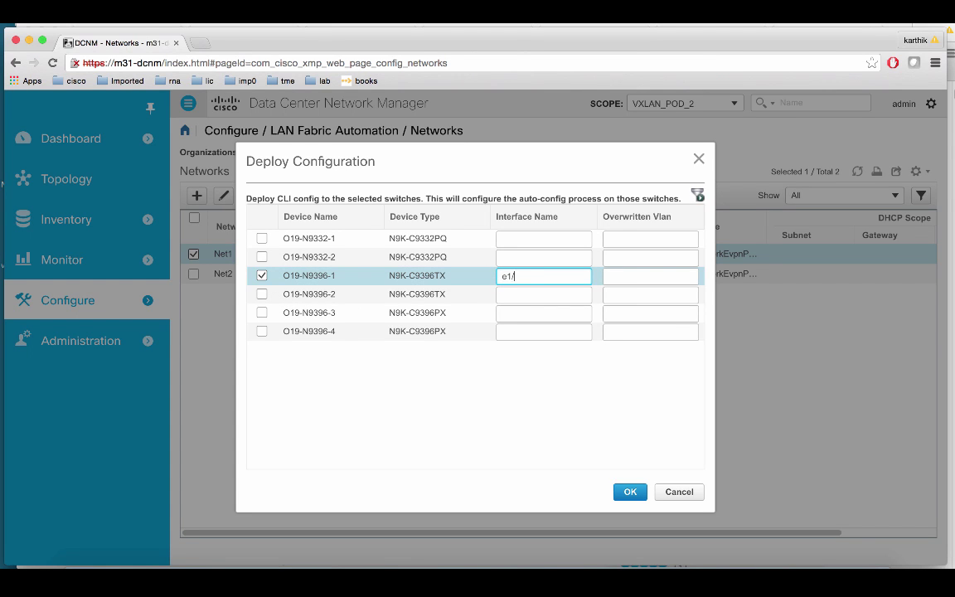
left_click(629, 492)
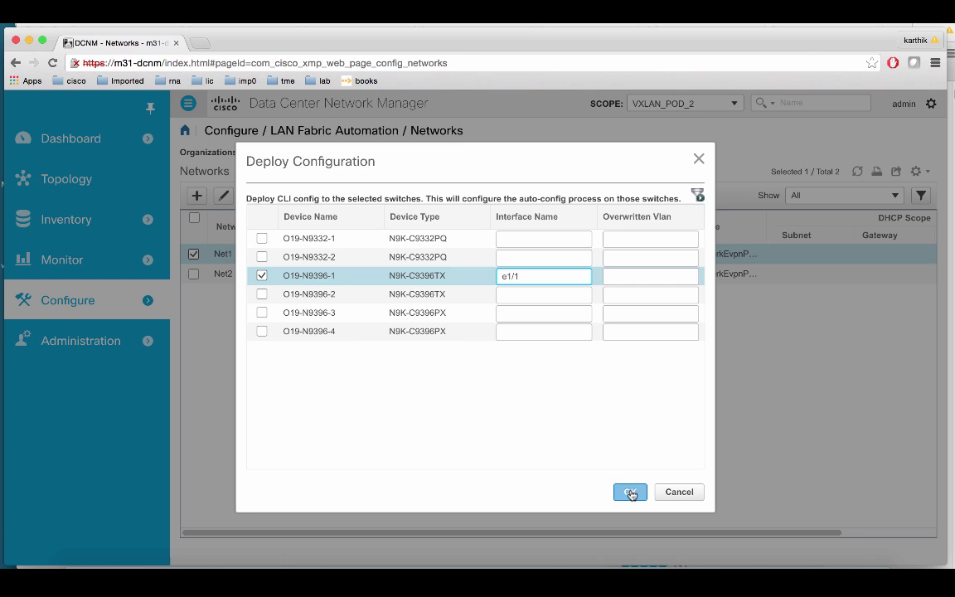
left_click(629, 491)
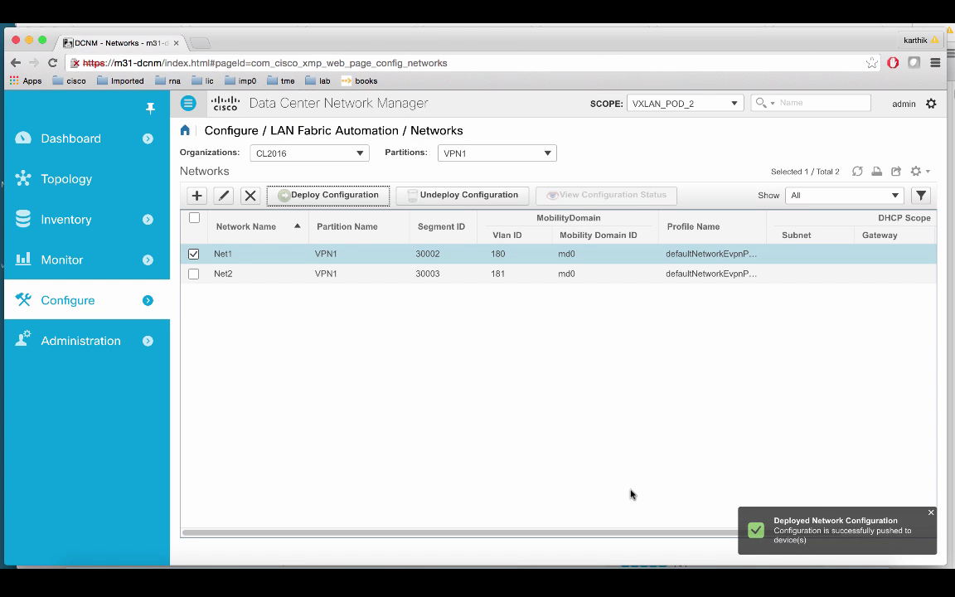
mouse_move(817, 522)
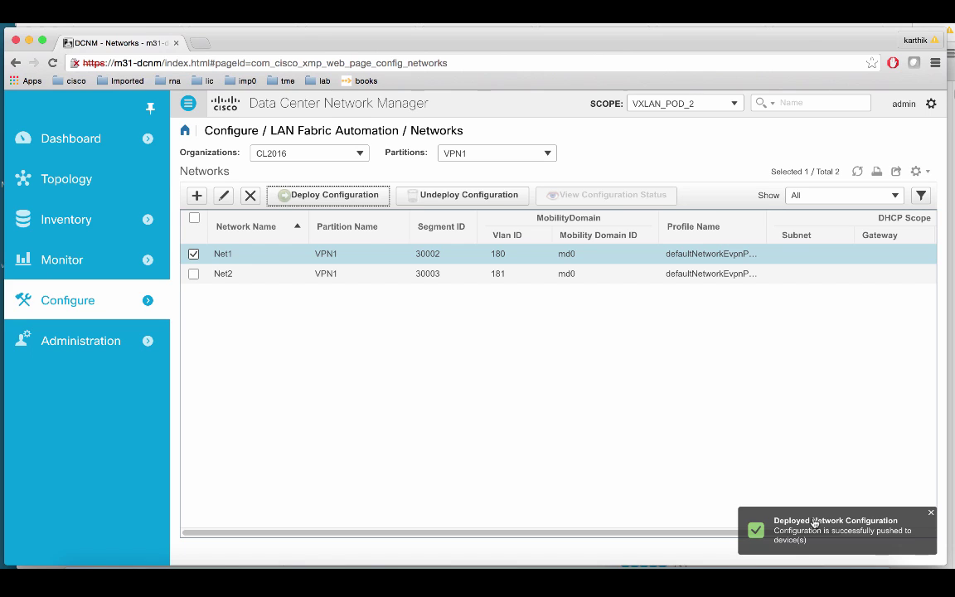
Step: Deploy Net2 to switch O19-N9396-2 on interface e1/1
left_click(928, 513)
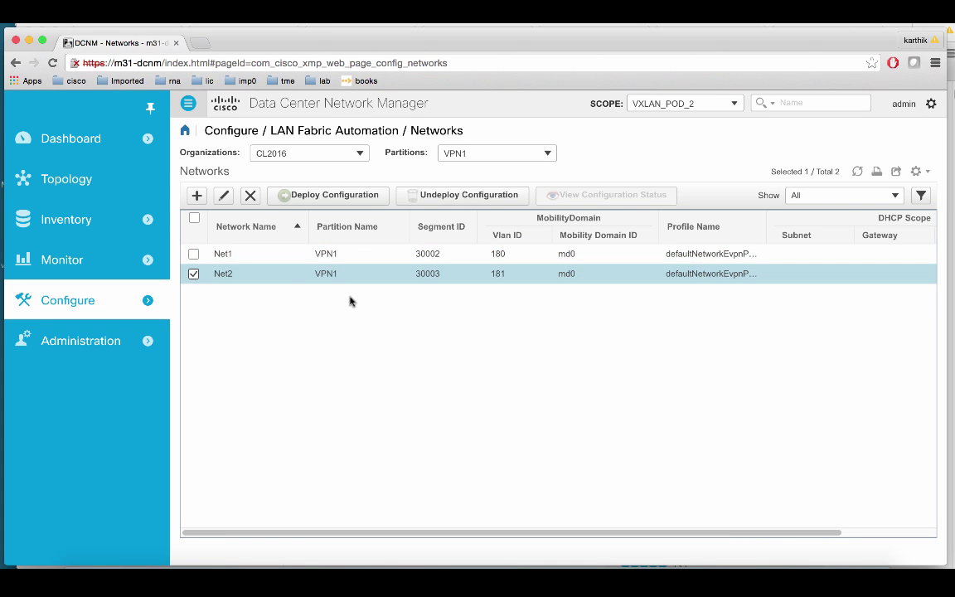
left_click(328, 195)
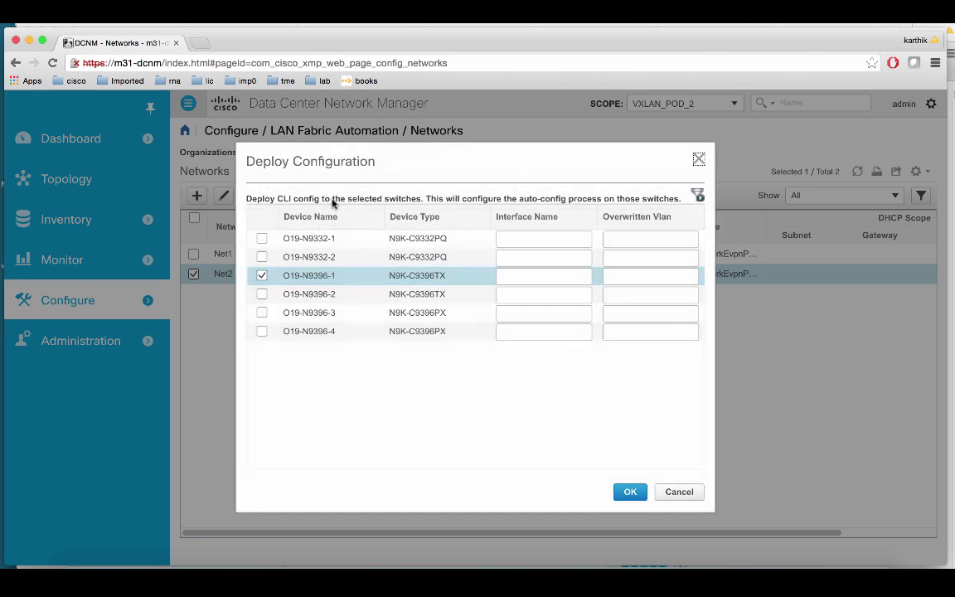
left_click(262, 294)
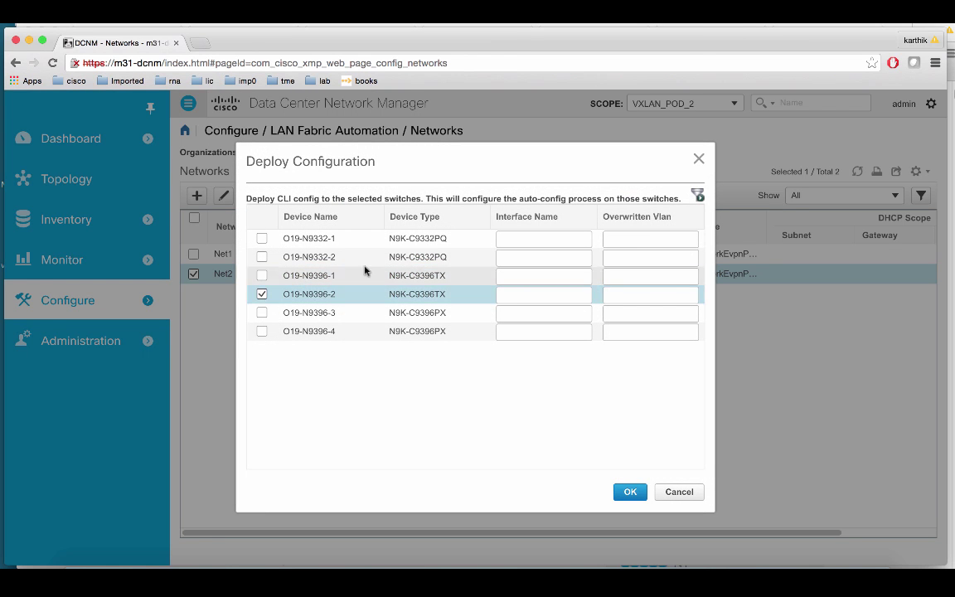
type("e2/")
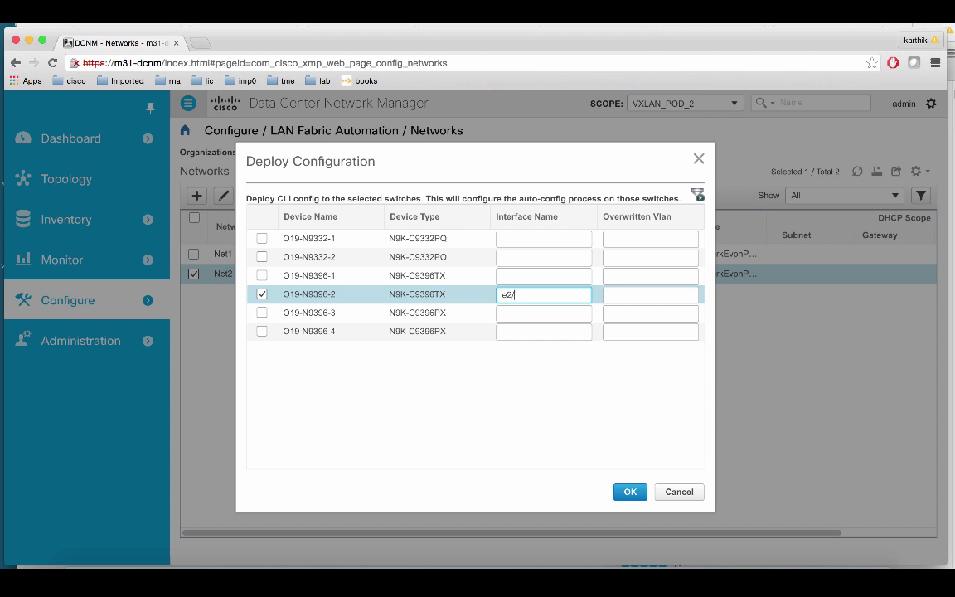
type("e1/1")
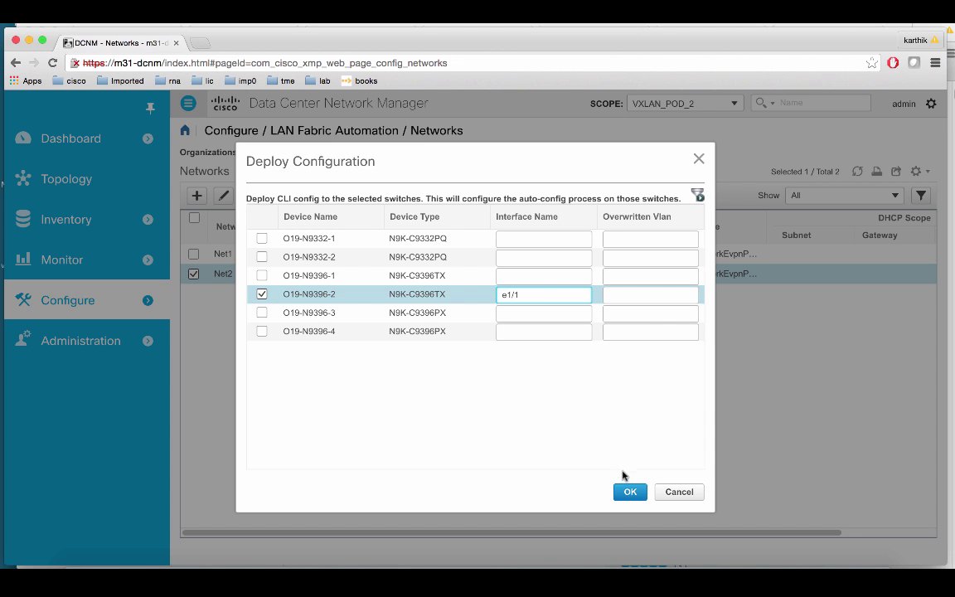
left_click(630, 491)
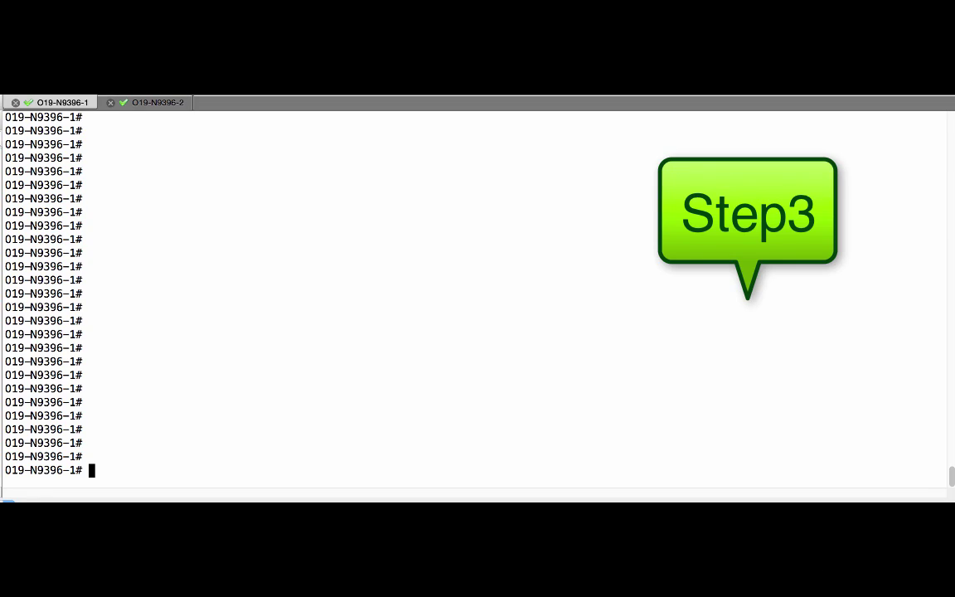
Step: On O19-N9396-1, query fabric database hosts for VLAN 180, then show VRF CL2016:VPN1 running config
type("s")
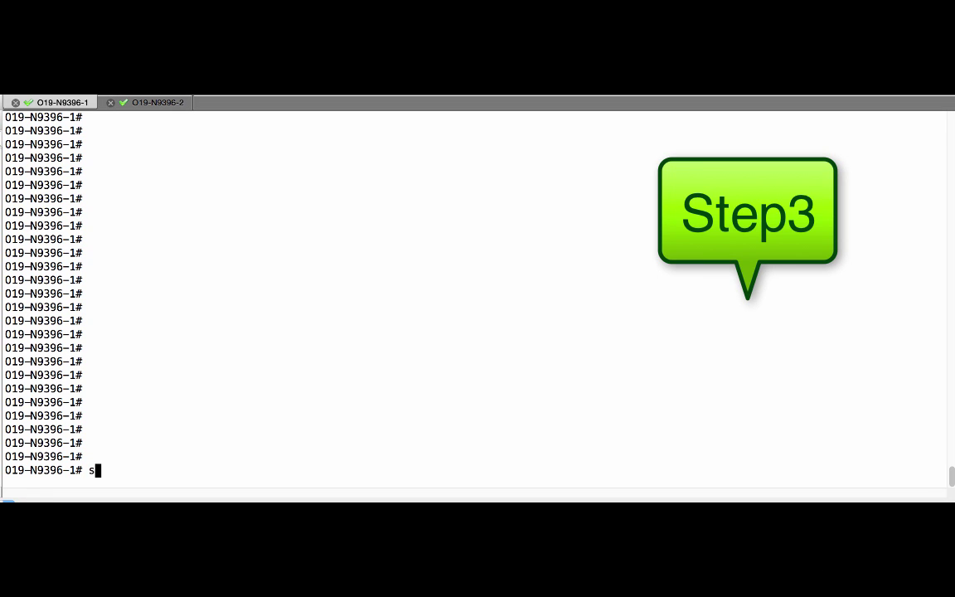
type("h fabric database host dot1q 18")
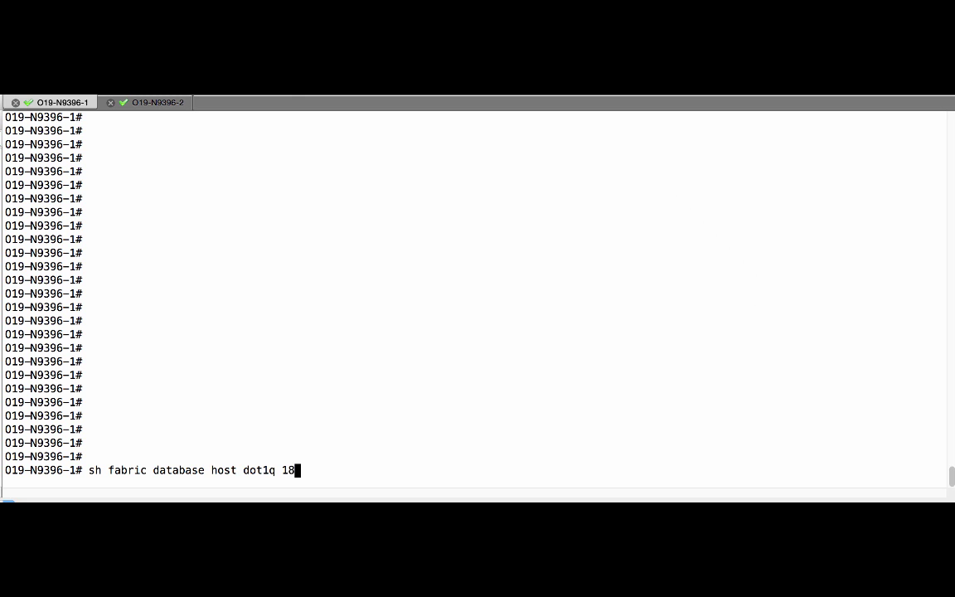
key("BackSpace")
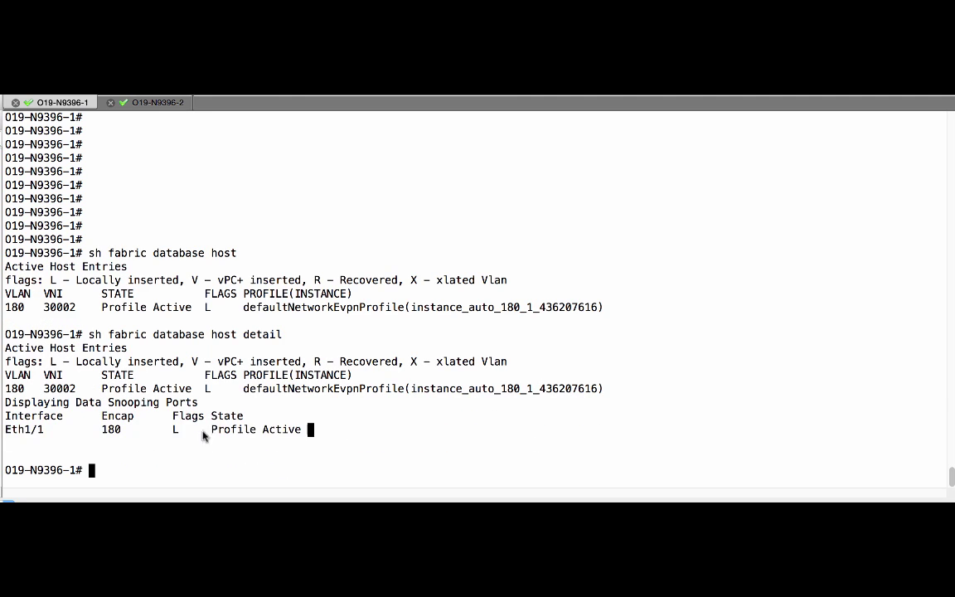
type("s")
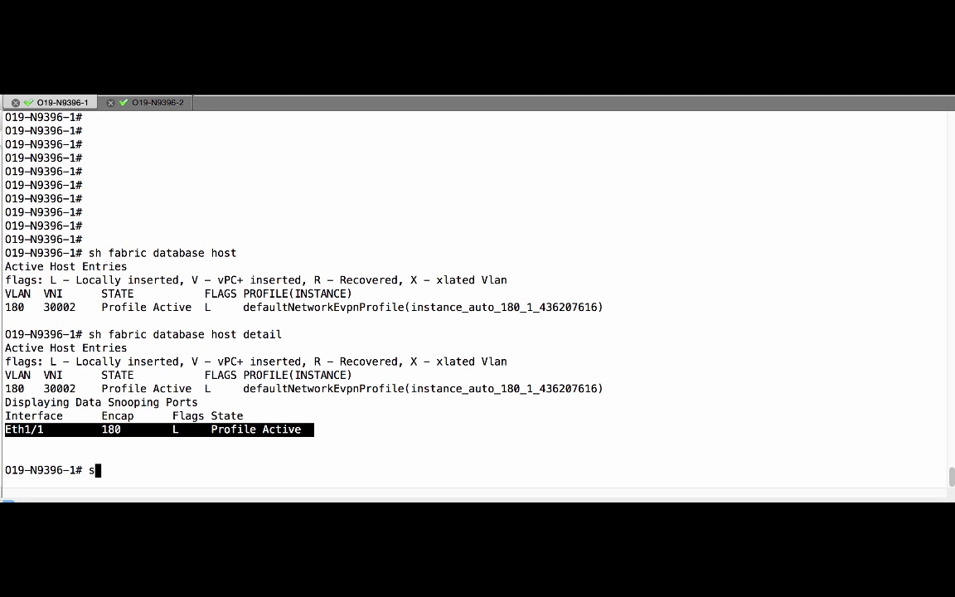
type("h fabric database host")
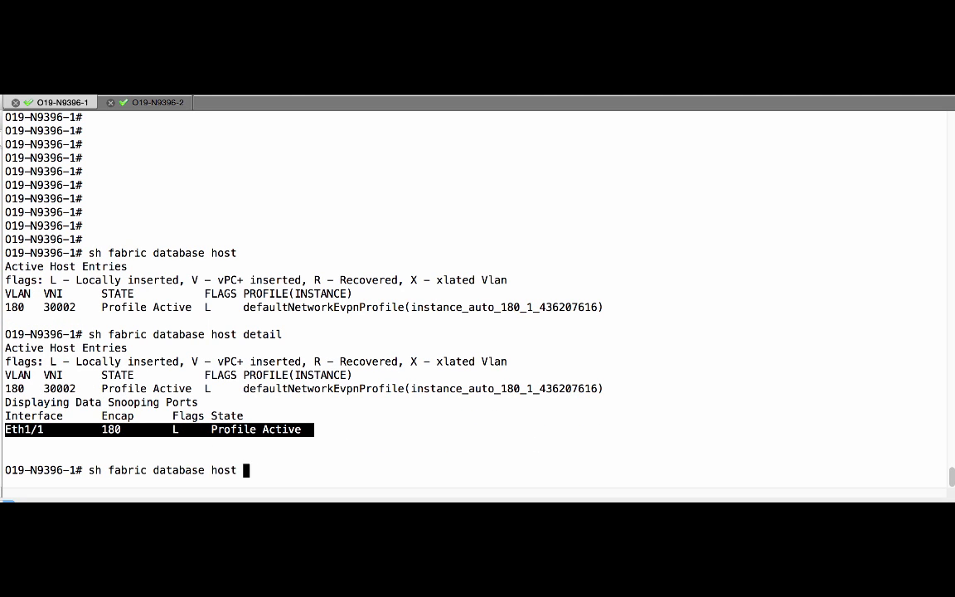
type("dot1q 1")
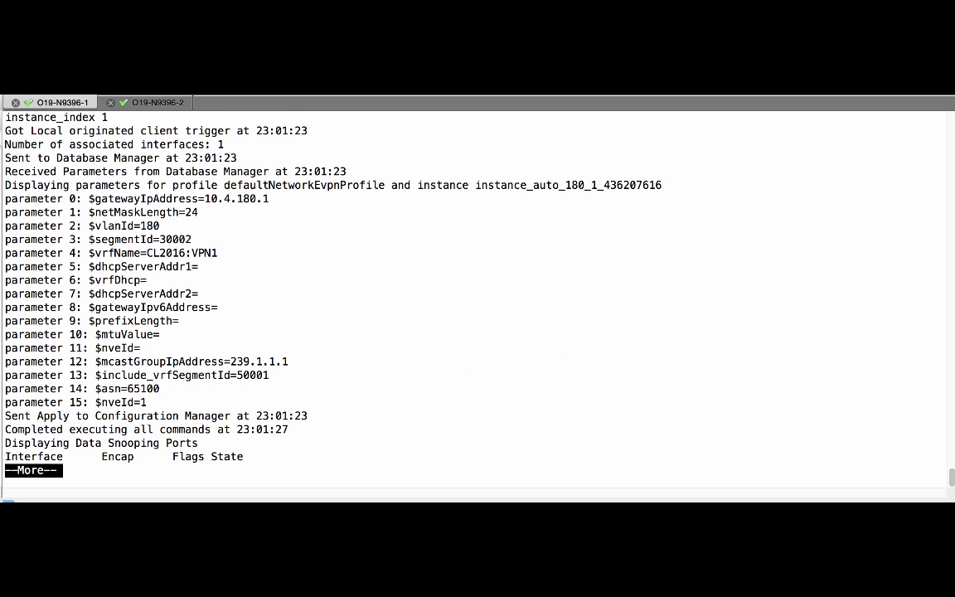
key("space")
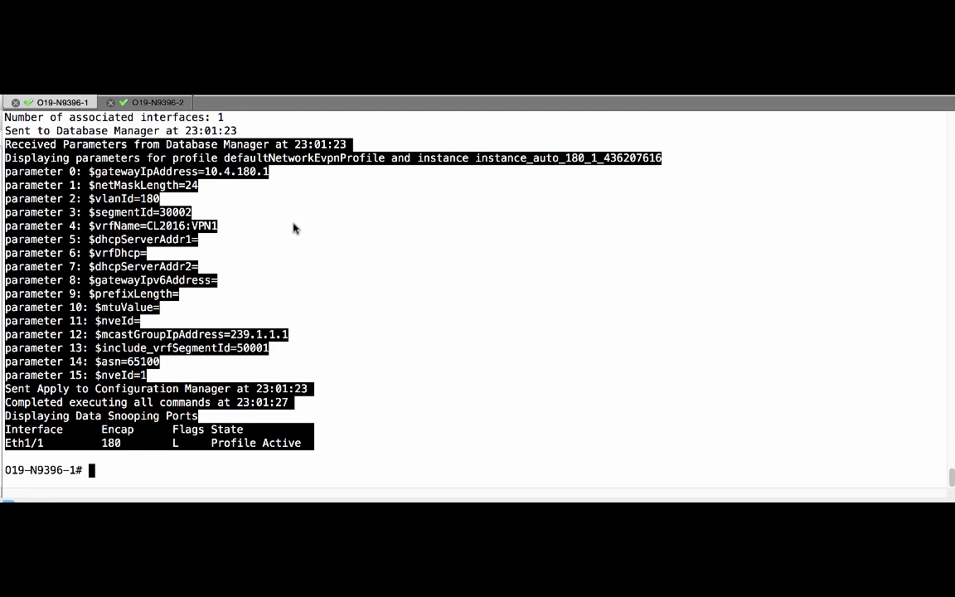
mouse_move(347, 273)
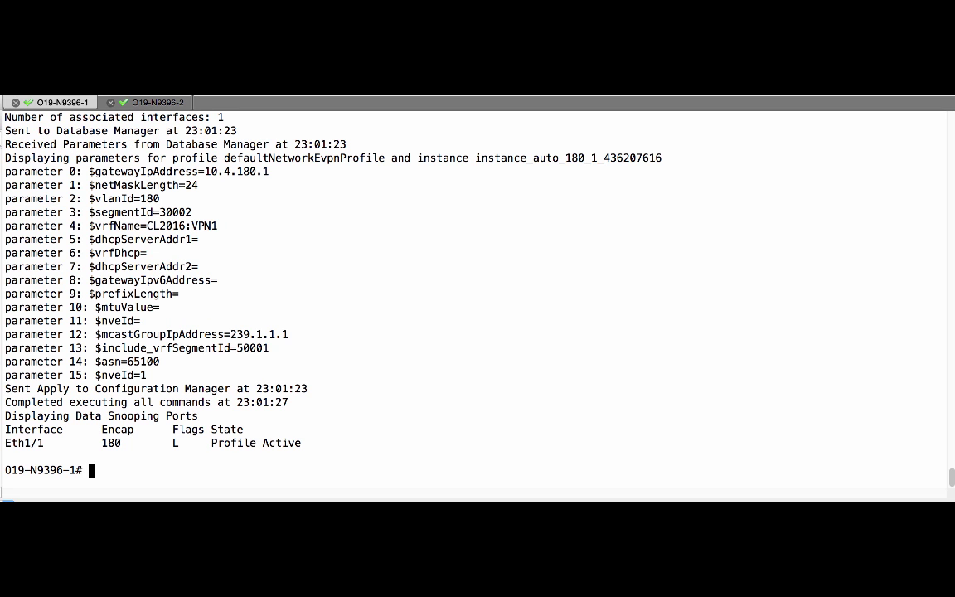
type("sh run")
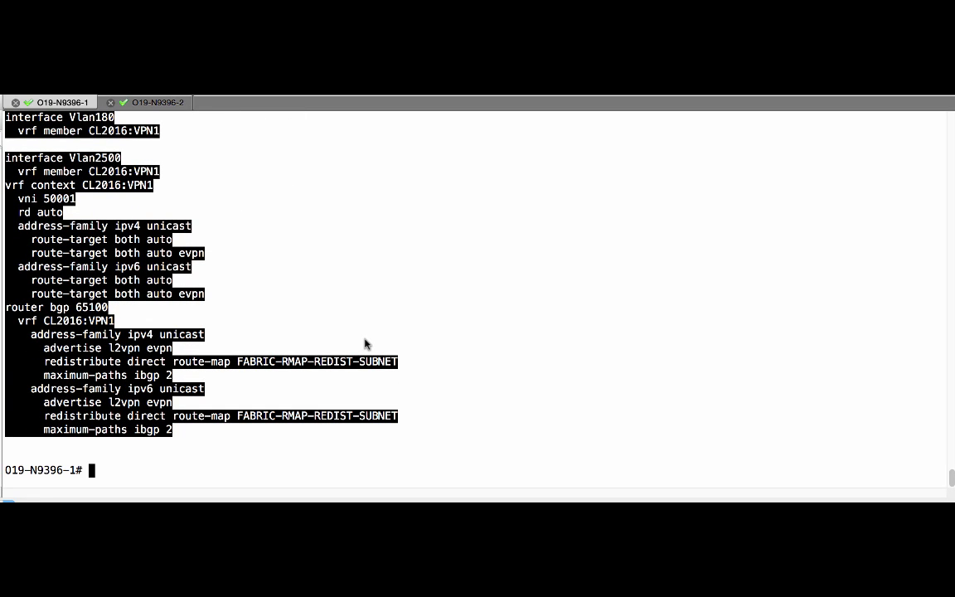
type("sh")
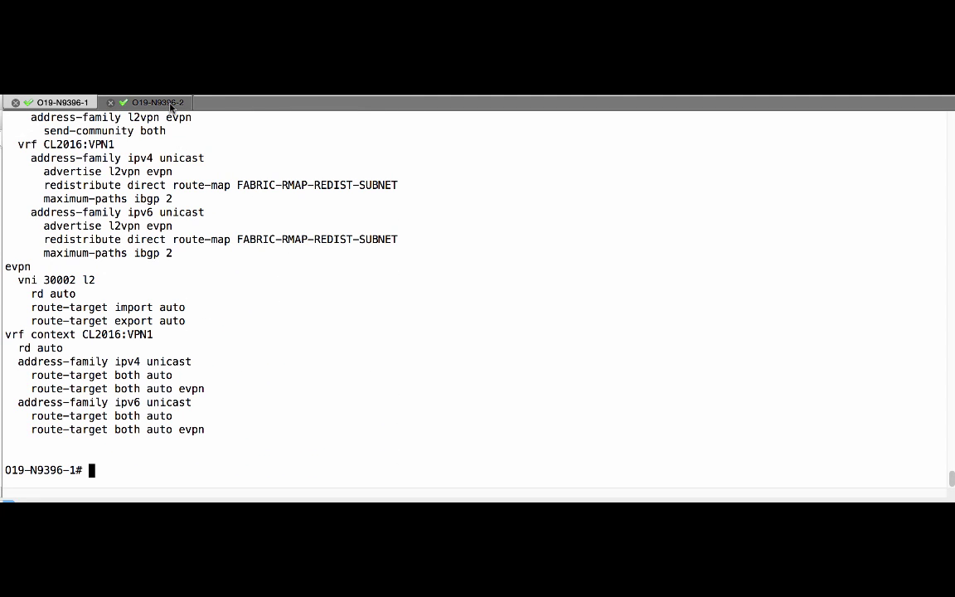
Step: On O19-N9396-2, query fabric database host for VLAN 181 and type 'sh run vrf CL2016:VPN1'
left_click(158, 102)
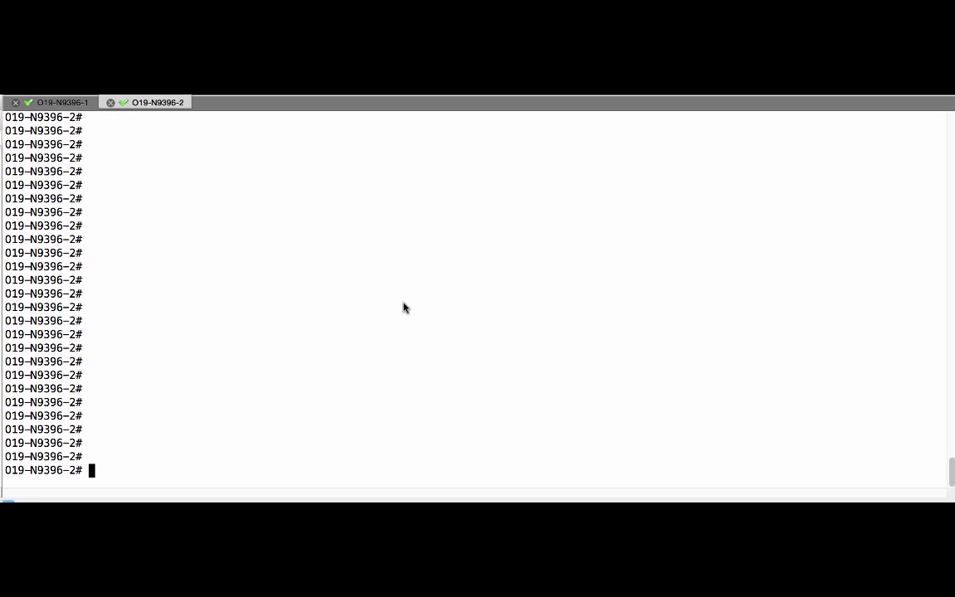
type("sh fabric database host dot")
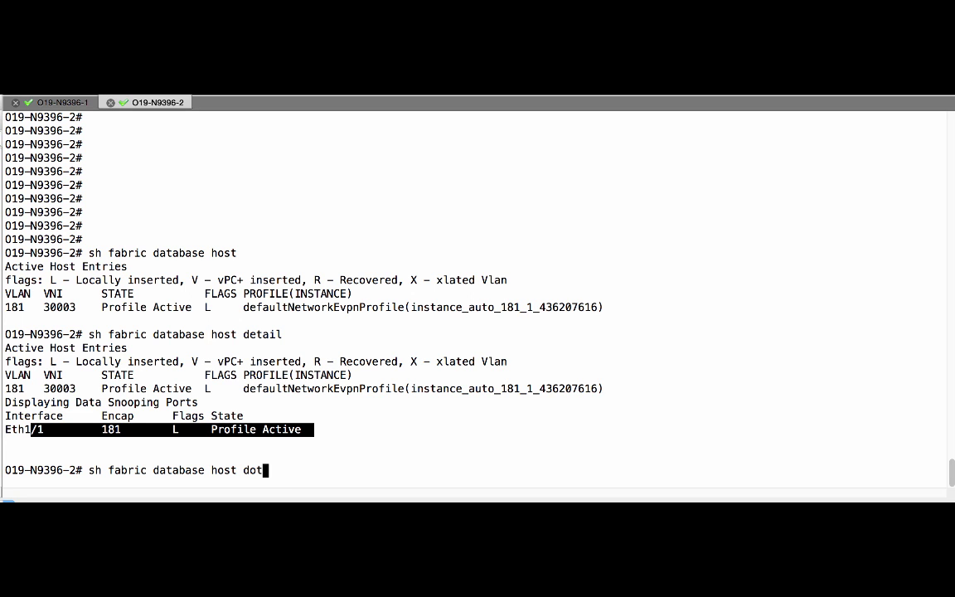
key("Enter")
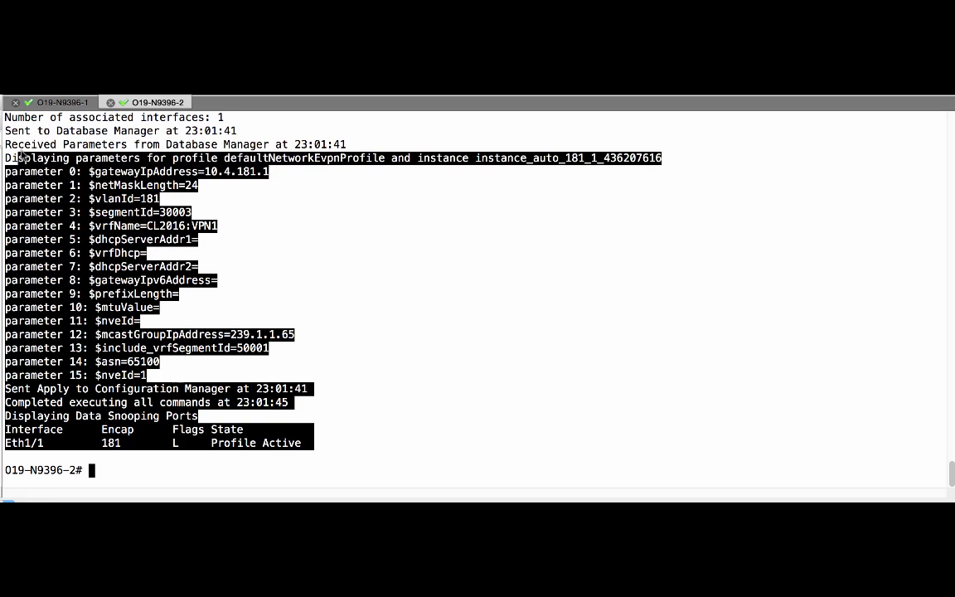
type("sh")
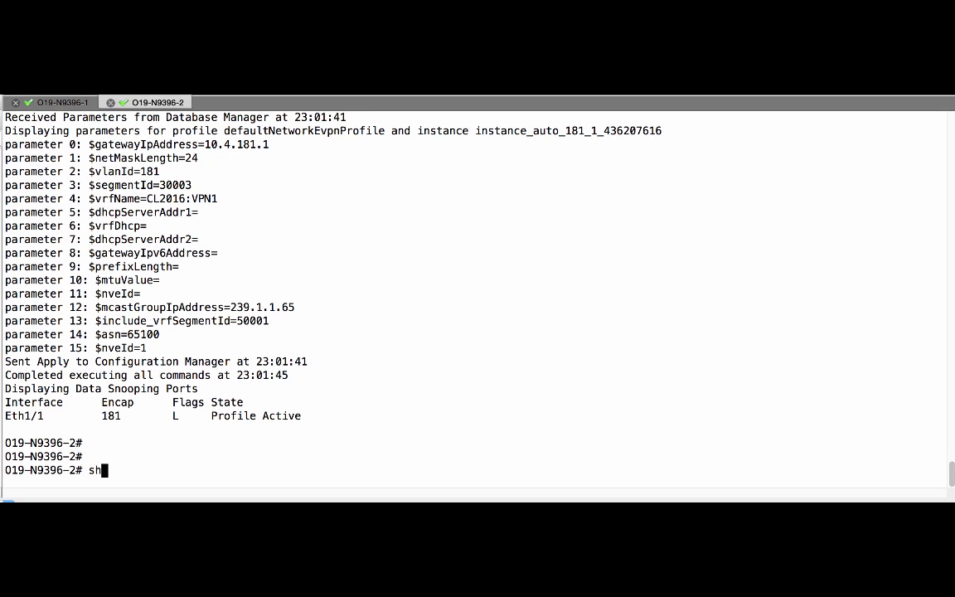
type("run vrf CL2016:VPN1")
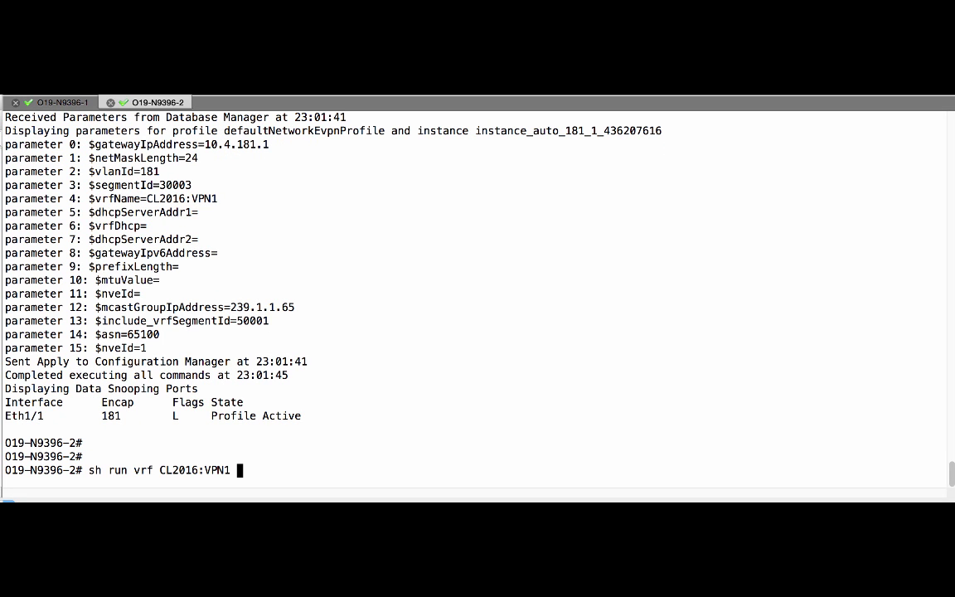